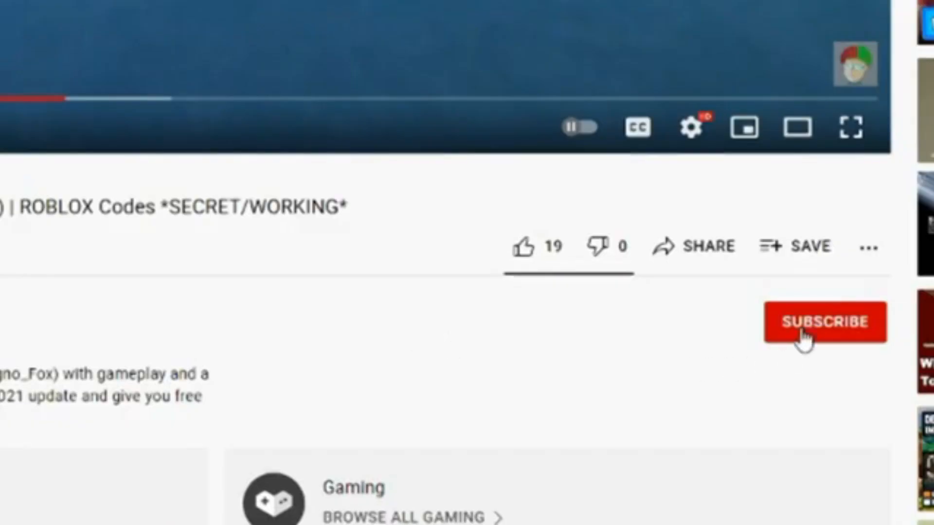
Subscribe to the channel, like the video, and comment 'nice gameplay, you have a cool ferrari ('
{"action": "left_click", "coordinate": [823, 322]}
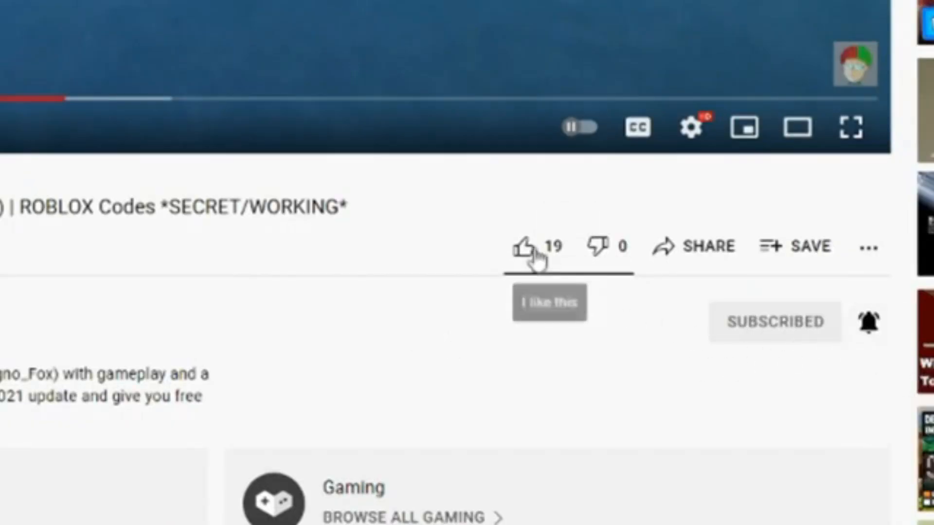
{"action": "left_click", "coordinate": [523, 246]}
{"action": "type", "text": "nice gamep"}
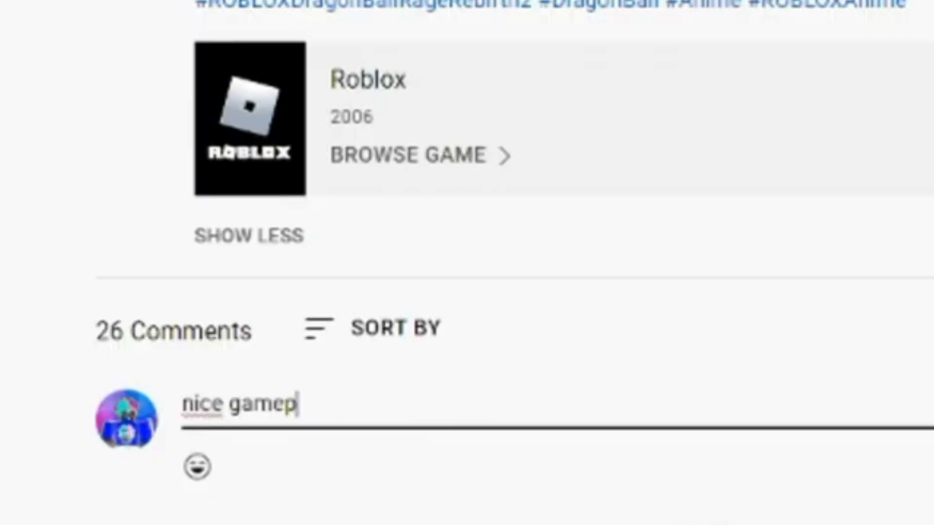
{"action": "type", "text": "lay, you have a cool ferrari ("}
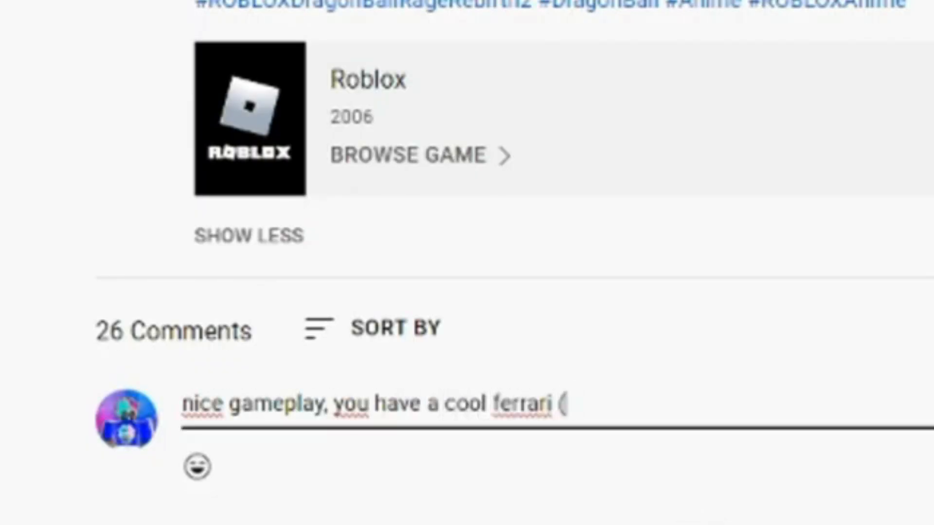